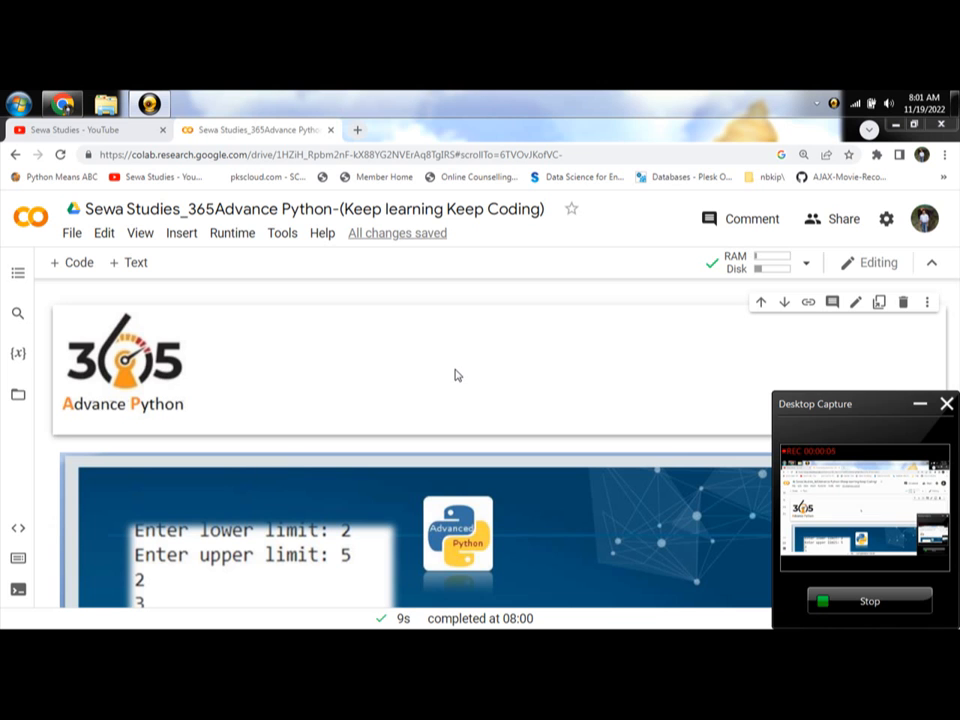
pyautogui.moveTo(446, 350)
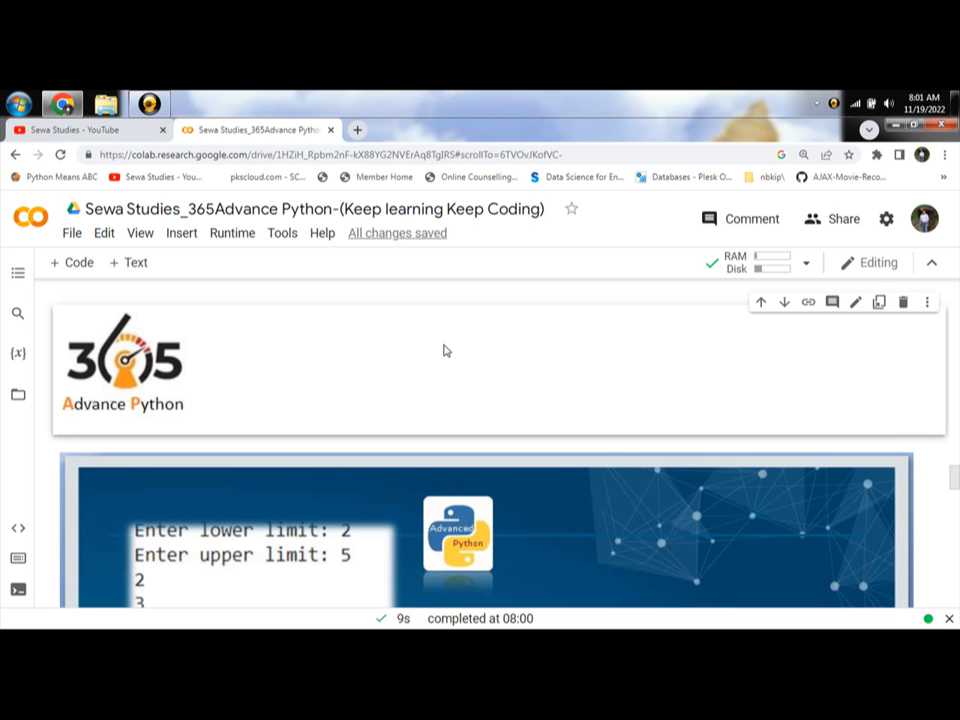
# Scroll past the banner to the Day 62 print_num cell showing its 1–100 output
pyautogui.scroll(-3)
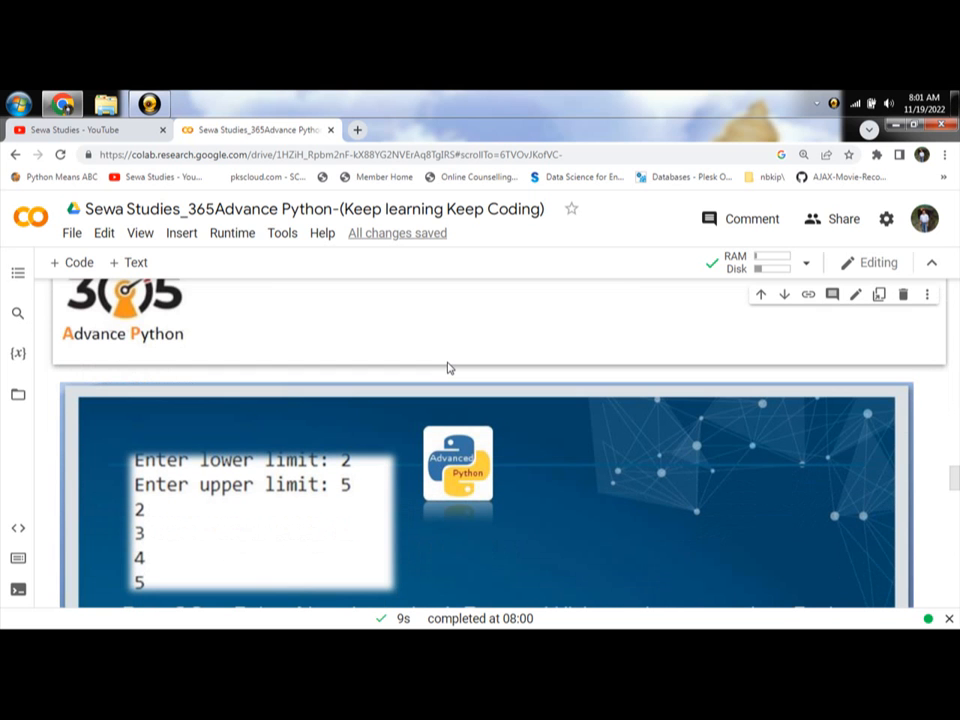
pyautogui.scroll(-3)
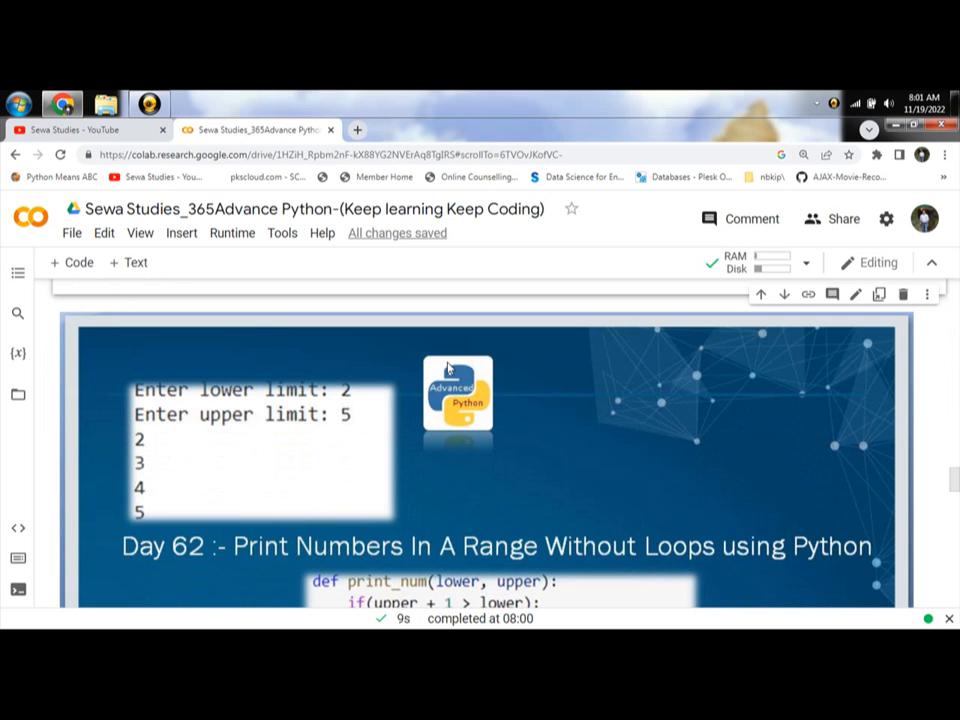
pyautogui.scroll(-3)
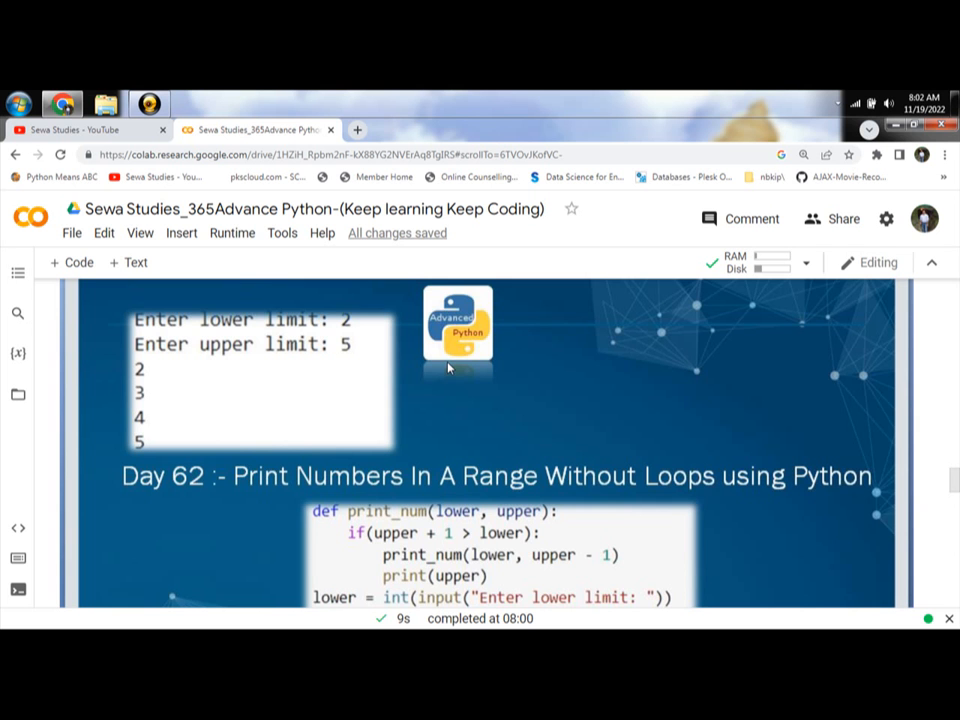
pyautogui.scroll(-3)
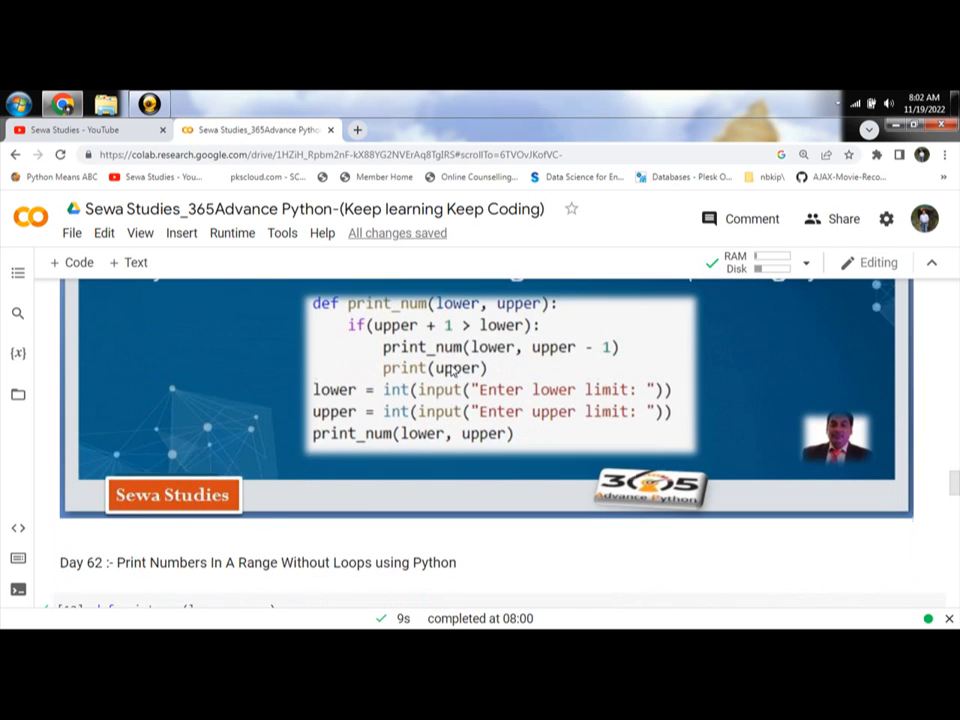
pyautogui.scroll(-3)
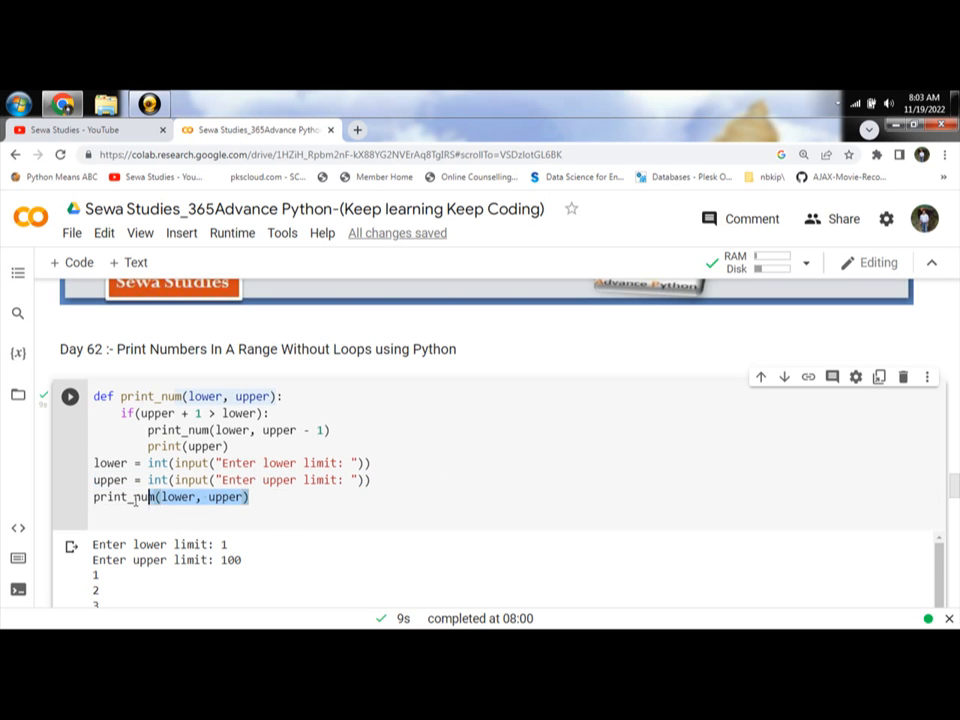
pyautogui.tripleClick(170, 497)
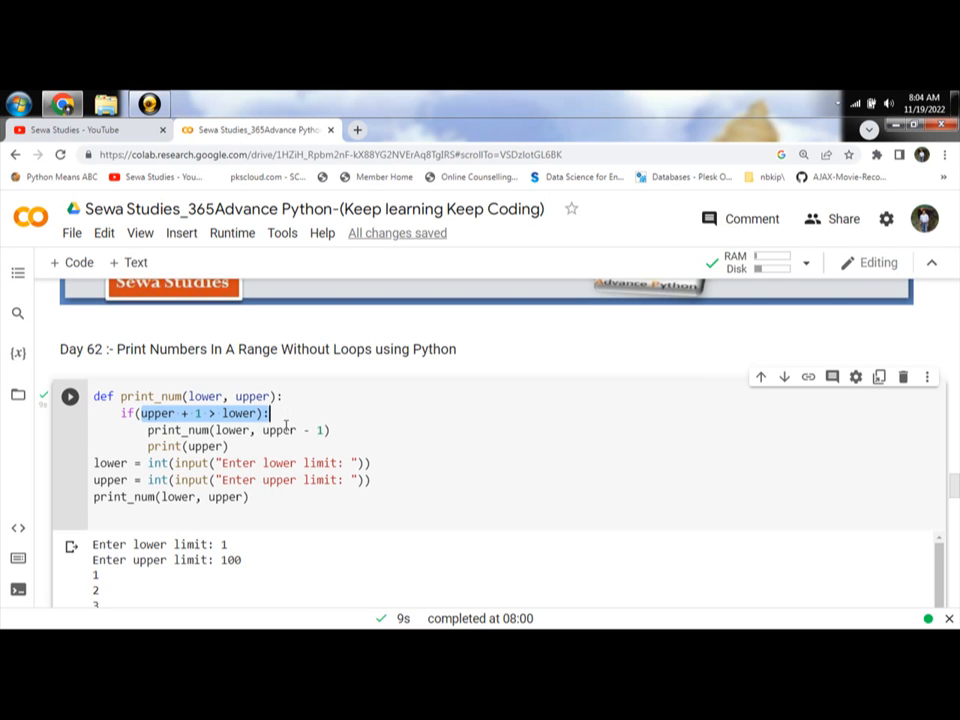
pyautogui.click(165, 446)
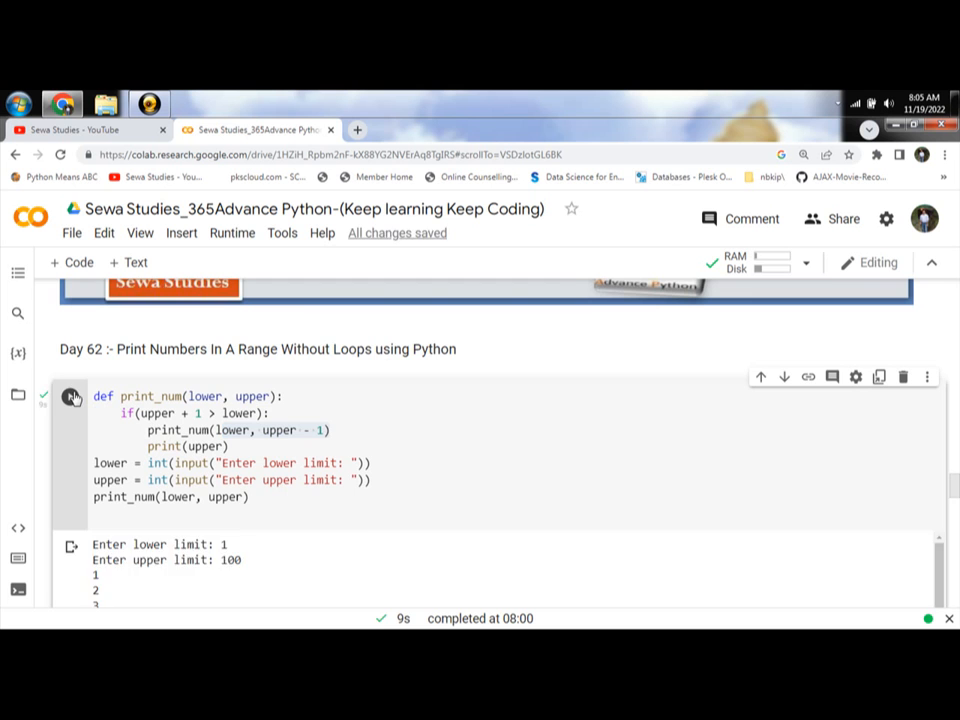
# Run the print_num cell again, entering 2 as the lower limit and 5 as the upper
pyautogui.click(70, 397)
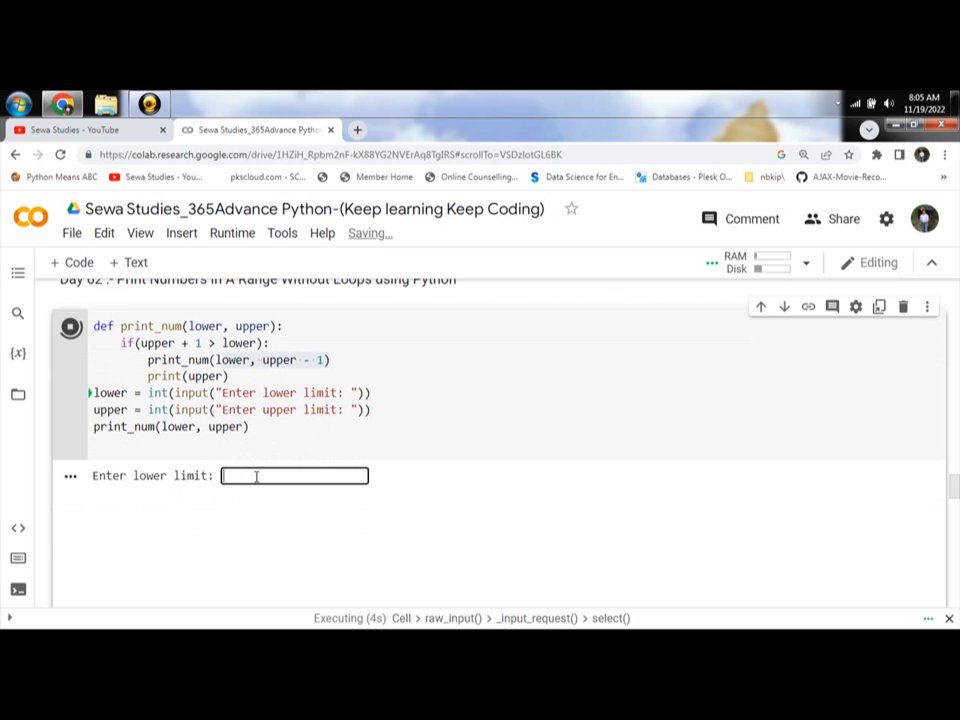
pyautogui.write('2')
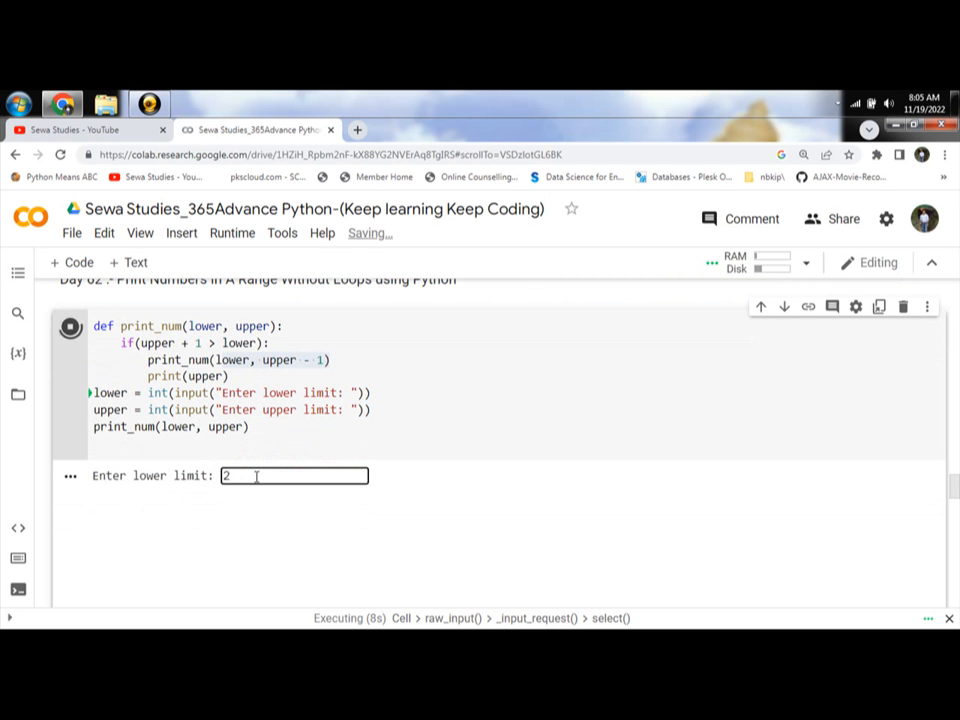
pyautogui.press('Return')
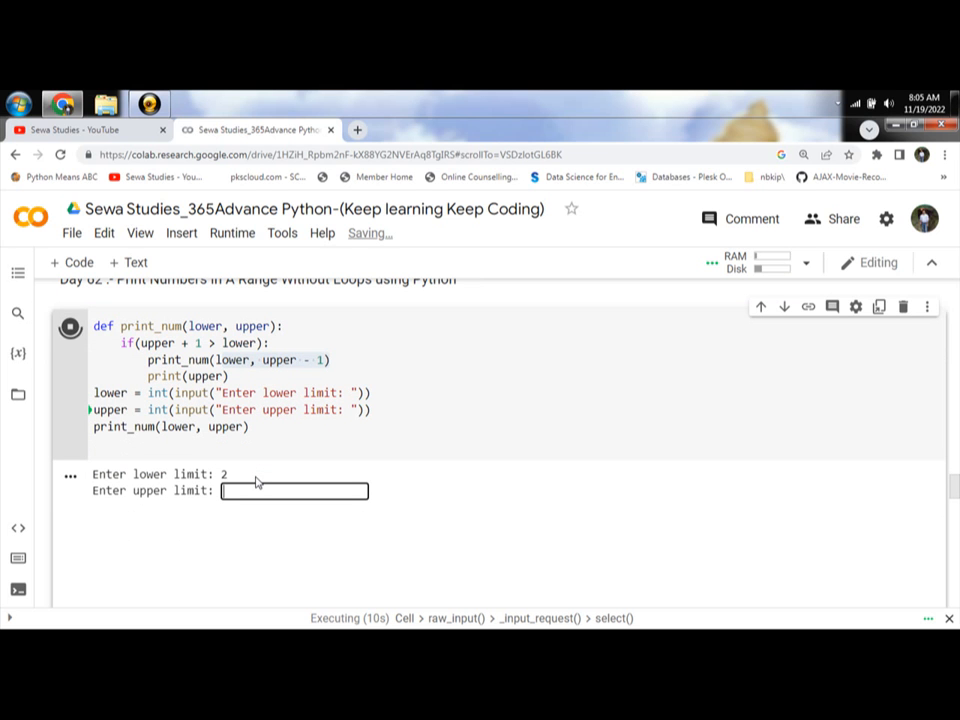
pyautogui.write('6')
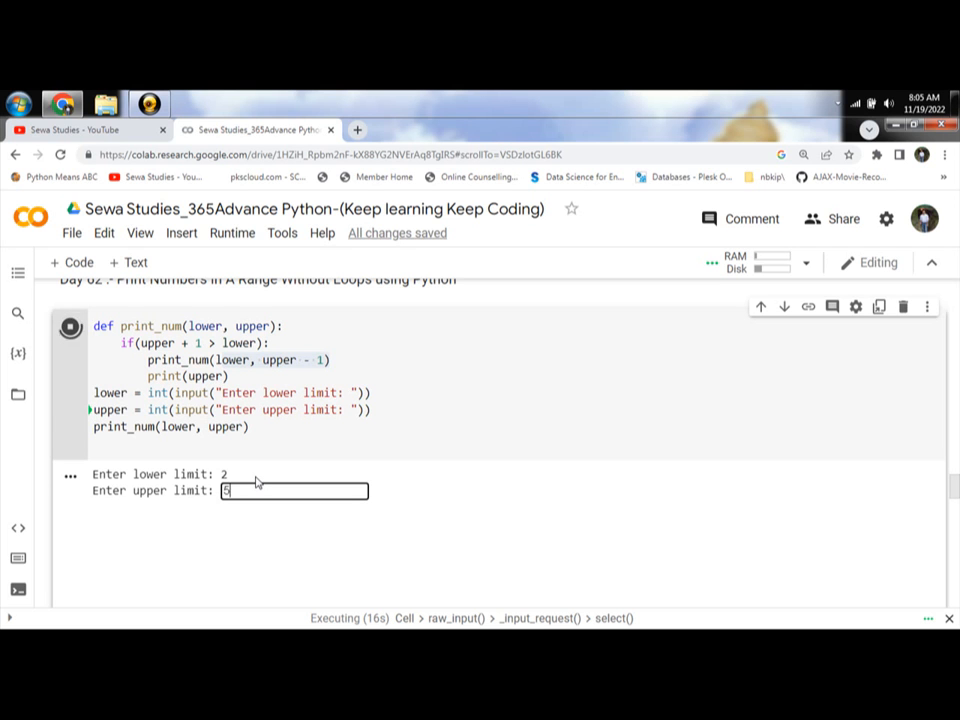
pyautogui.write('5')
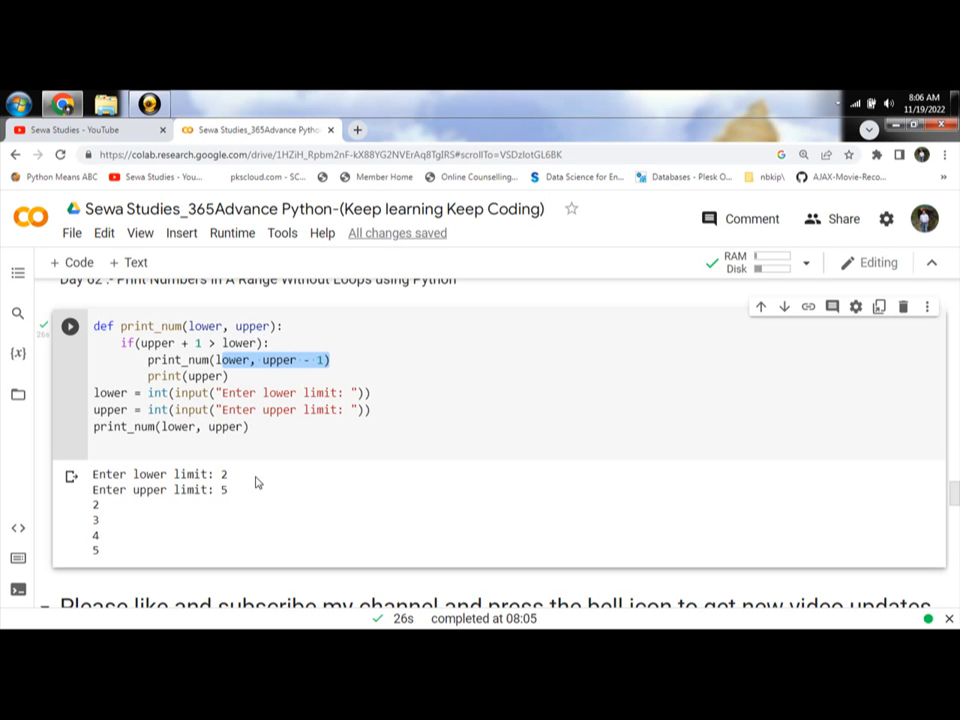
pyautogui.scroll(-3)
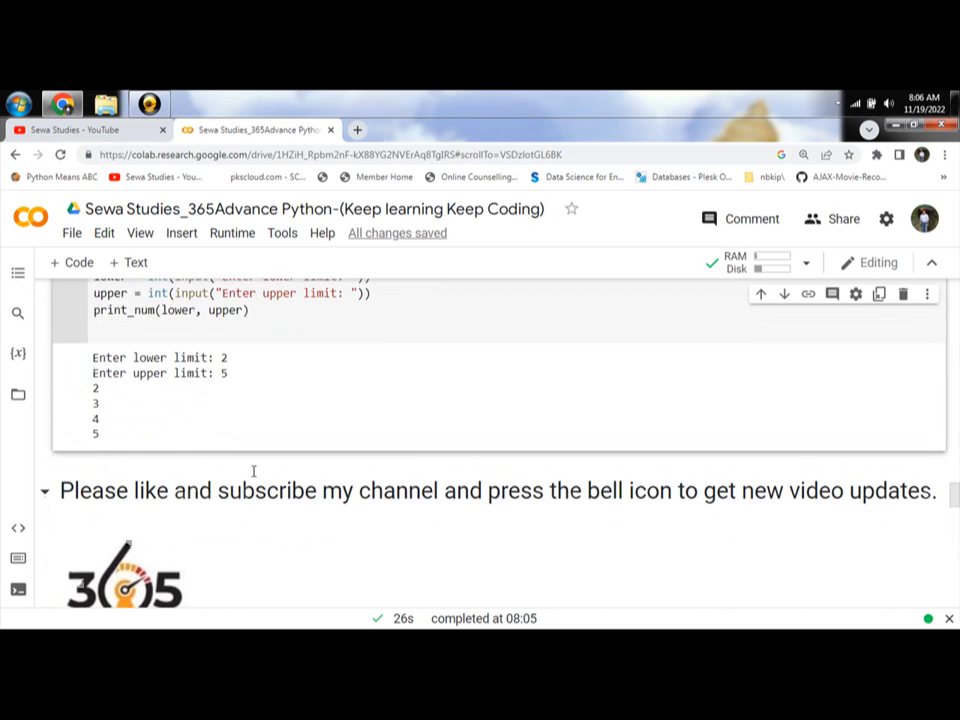
pyautogui.scroll(3)
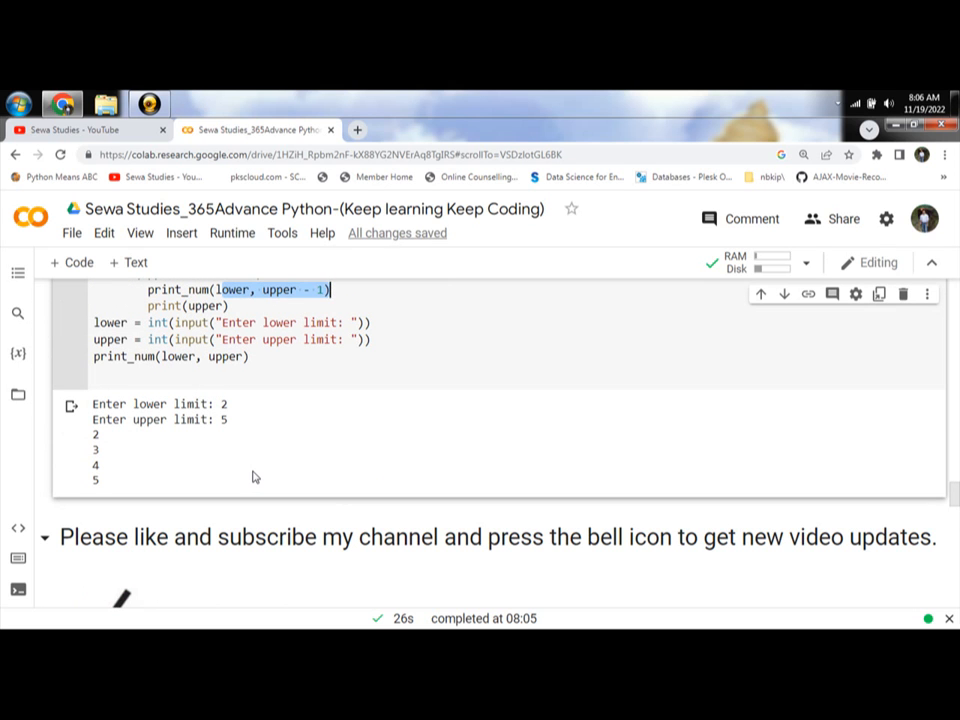
pyautogui.scroll(3)
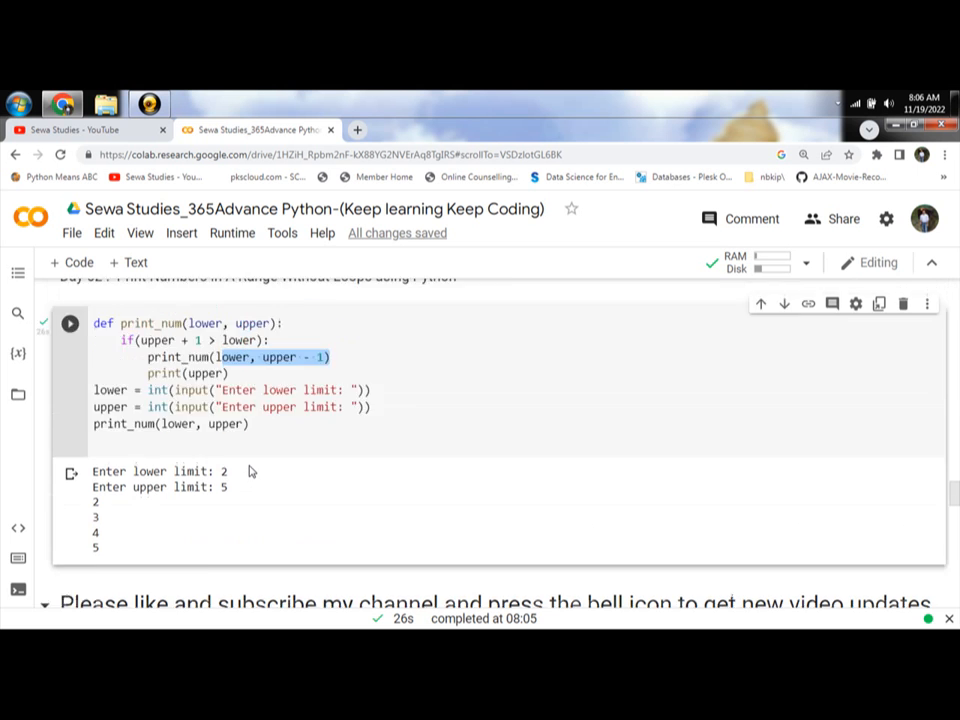